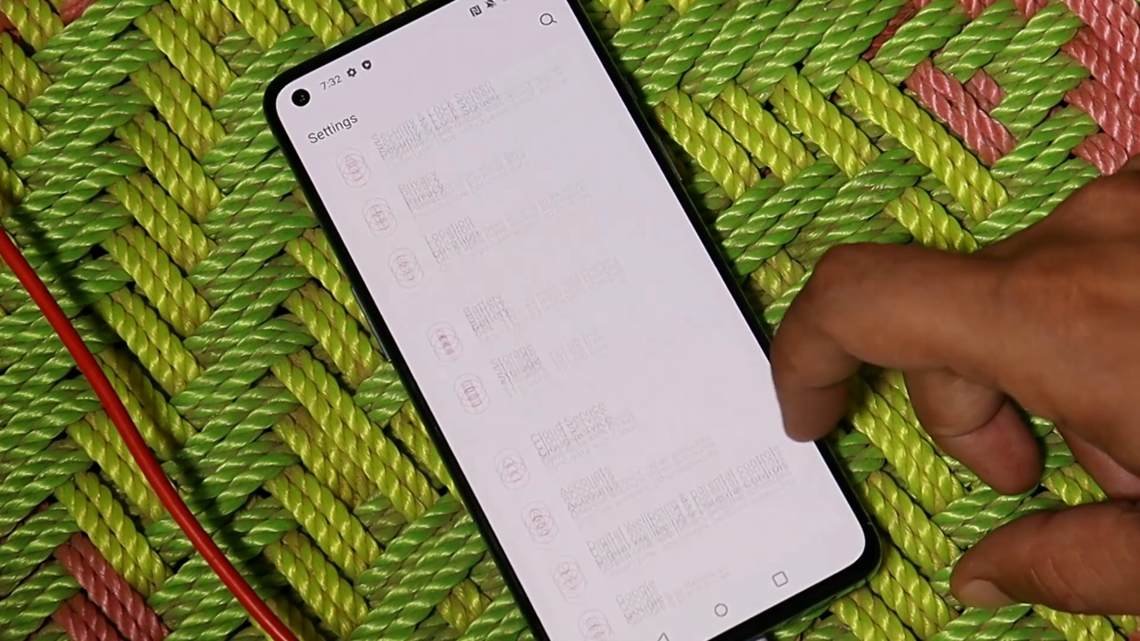
Scroll Settings to Developer Options and check OEM unlocking and USB debugging.
{"action": "scroll", "scroll_direction": "down", "scroll_amount": 3}
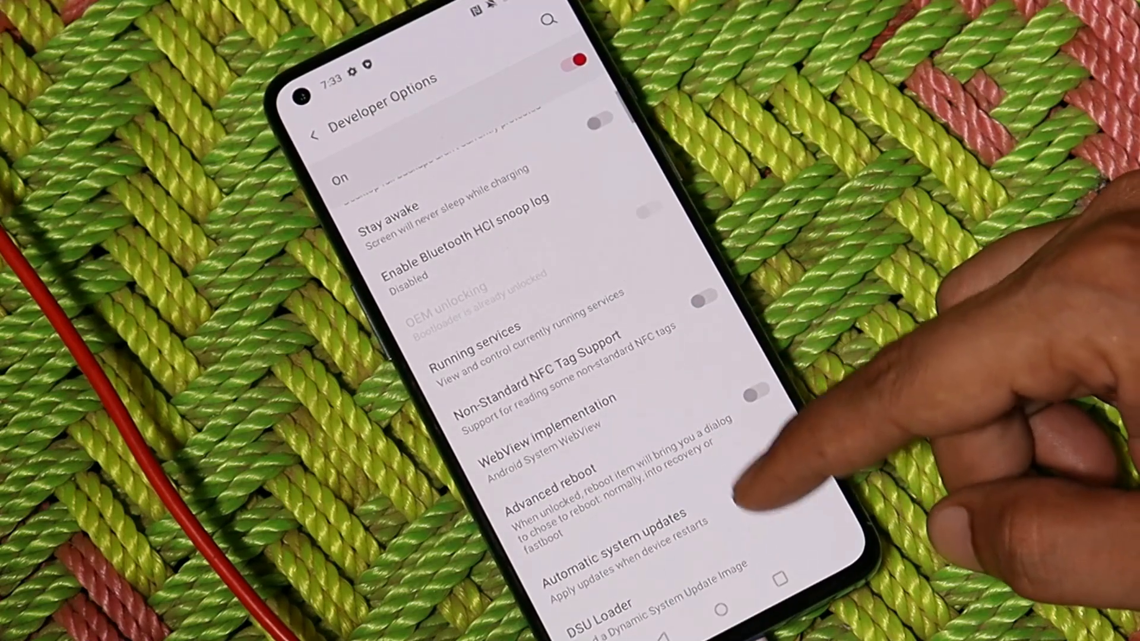
{"action": "scroll", "scroll_direction": "down", "scroll_amount": 3}
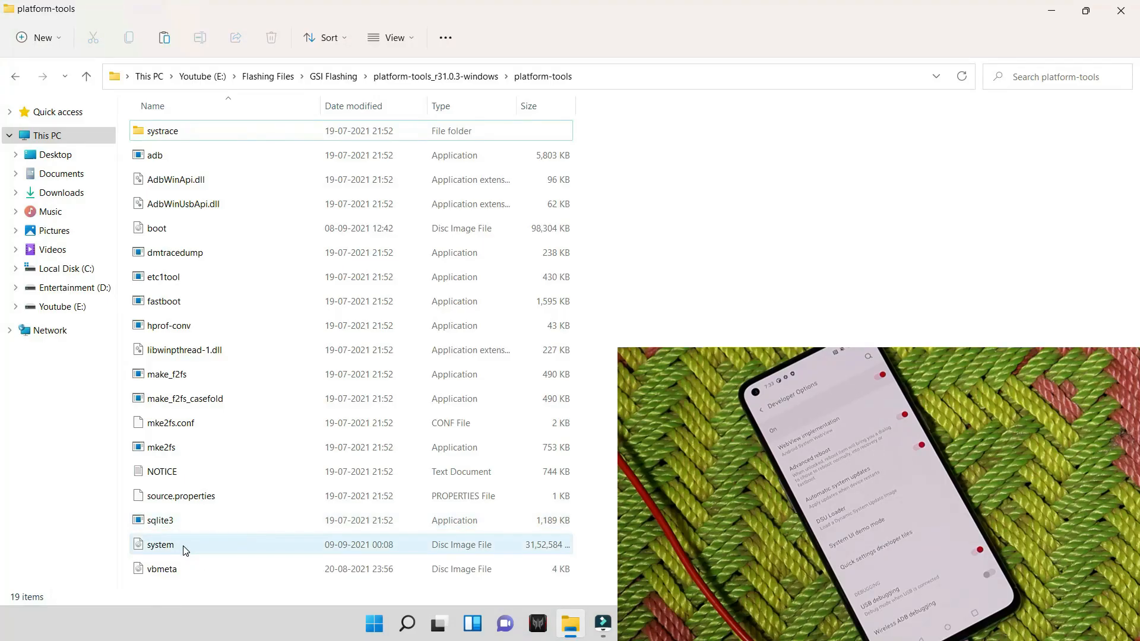
{"action": "mouse_move", "coordinate": [185, 544]}
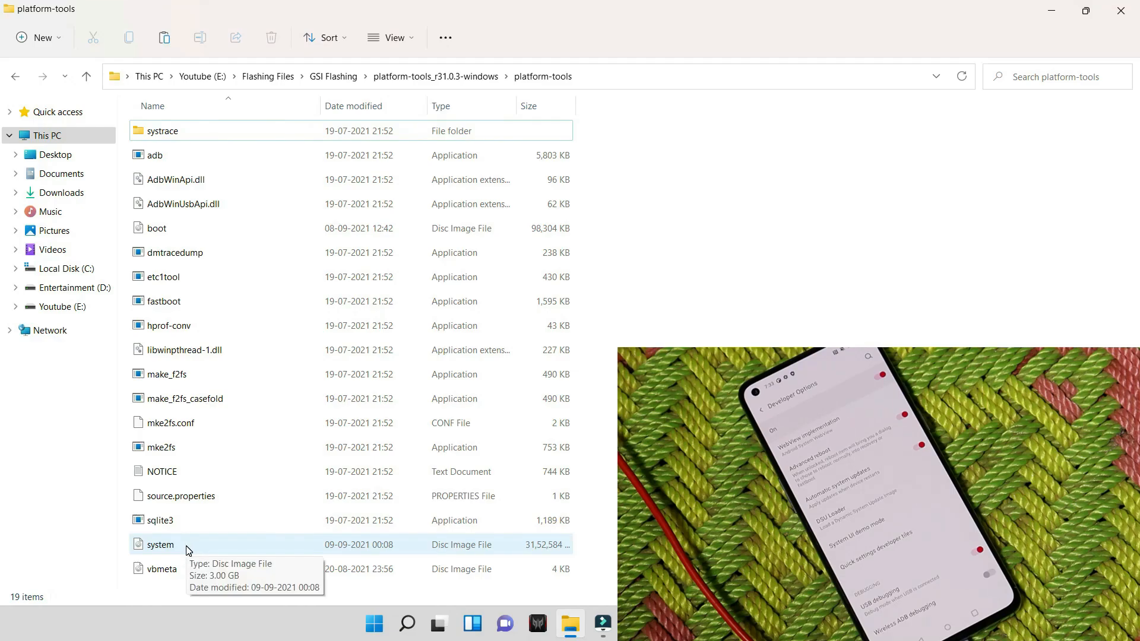
{"action": "mouse_move", "coordinate": [183, 568]}
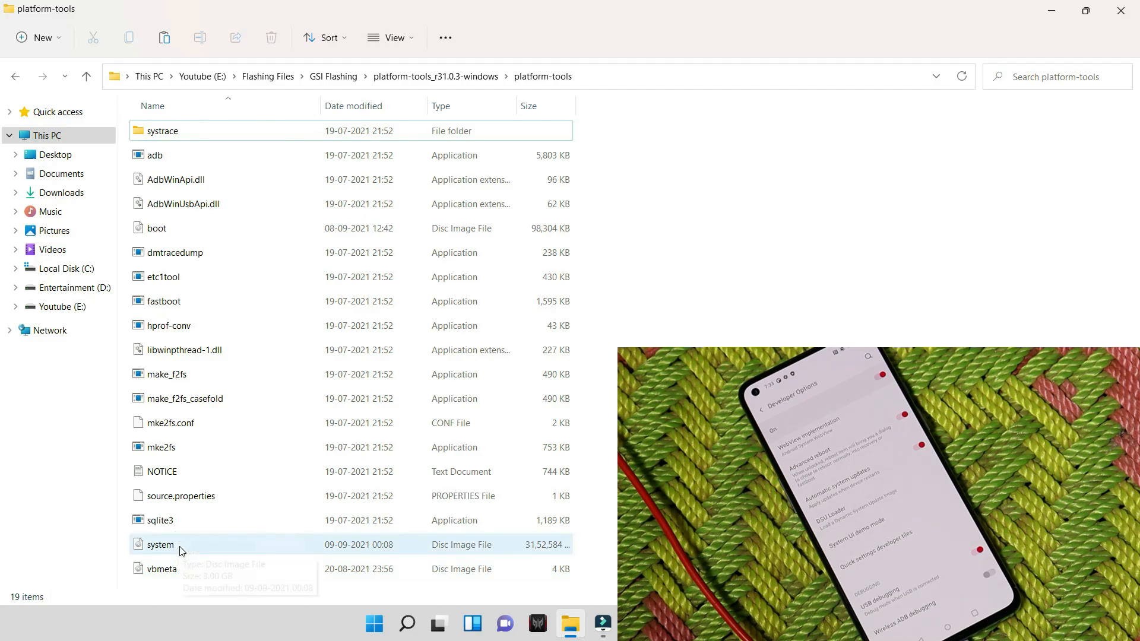
{"action": "mouse_move", "coordinate": [509, 548]}
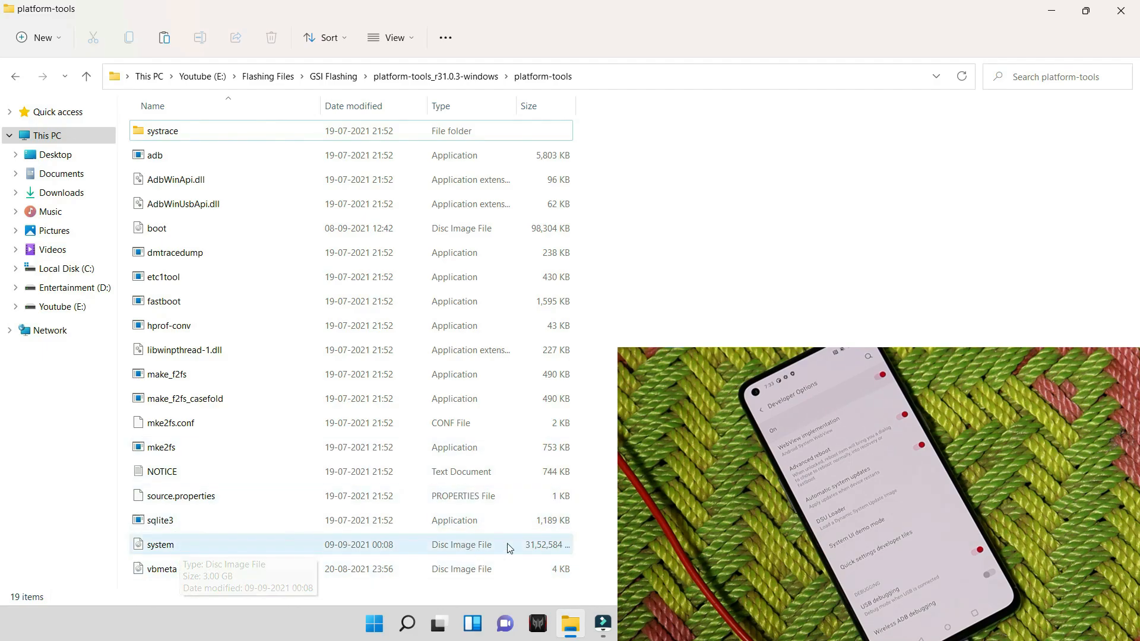
{"action": "mouse_move", "coordinate": [378, 182]}
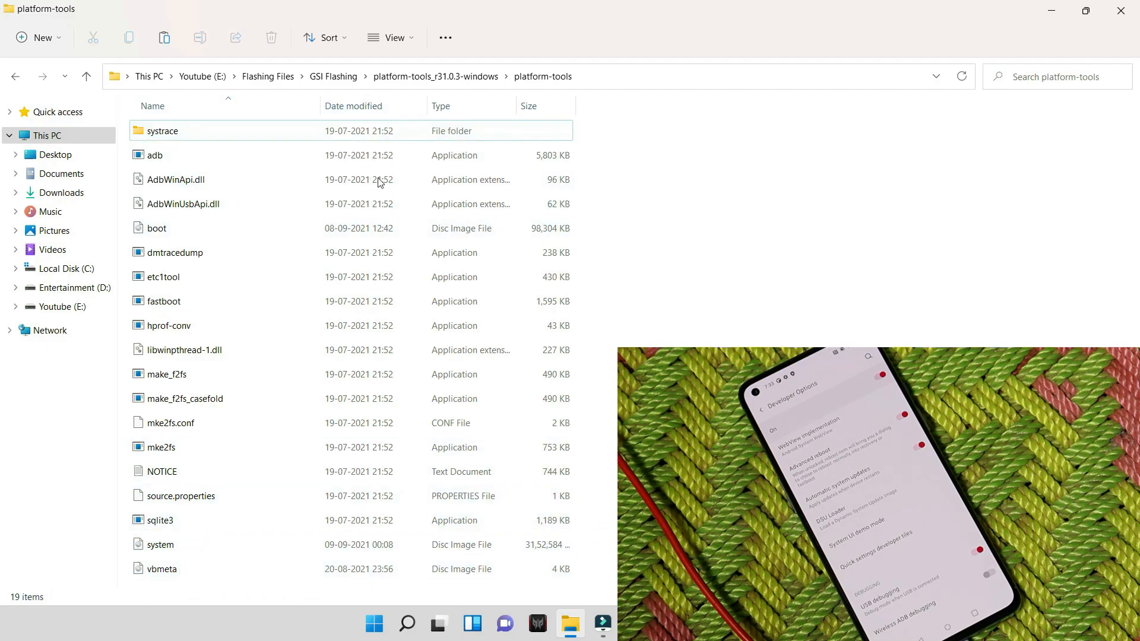
{"action": "mouse_move", "coordinate": [345, 266]}
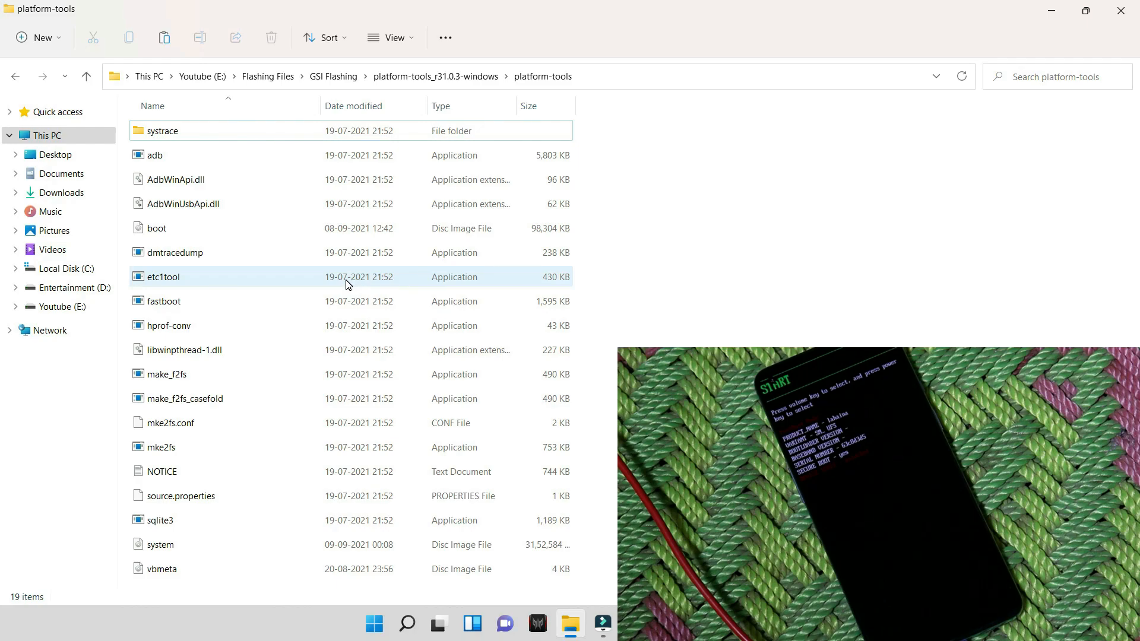
Launch cmd from the platform-tools folder holding the system, boot and vbmeta images.
{"action": "left_click", "coordinate": [606, 82]}
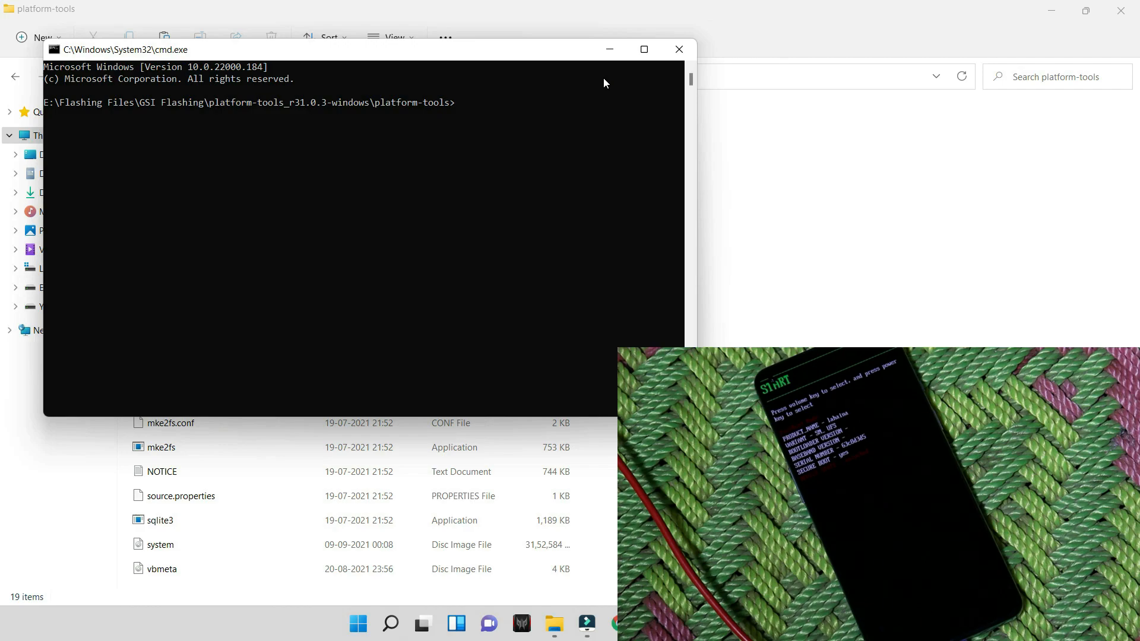
Run 'fastboot getvar all', note current-slot b, then 'fastboot --set-active=a' and retype getvar all.
{"action": "type", "text": "fastboot getvar all"}
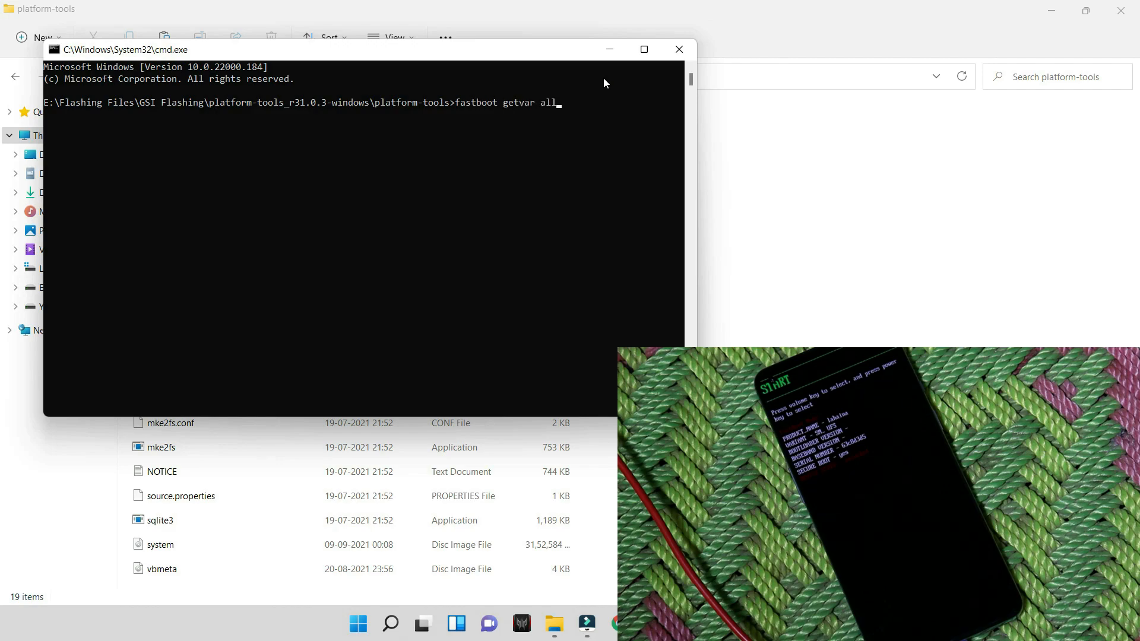
{"action": "key", "text": "Return"}
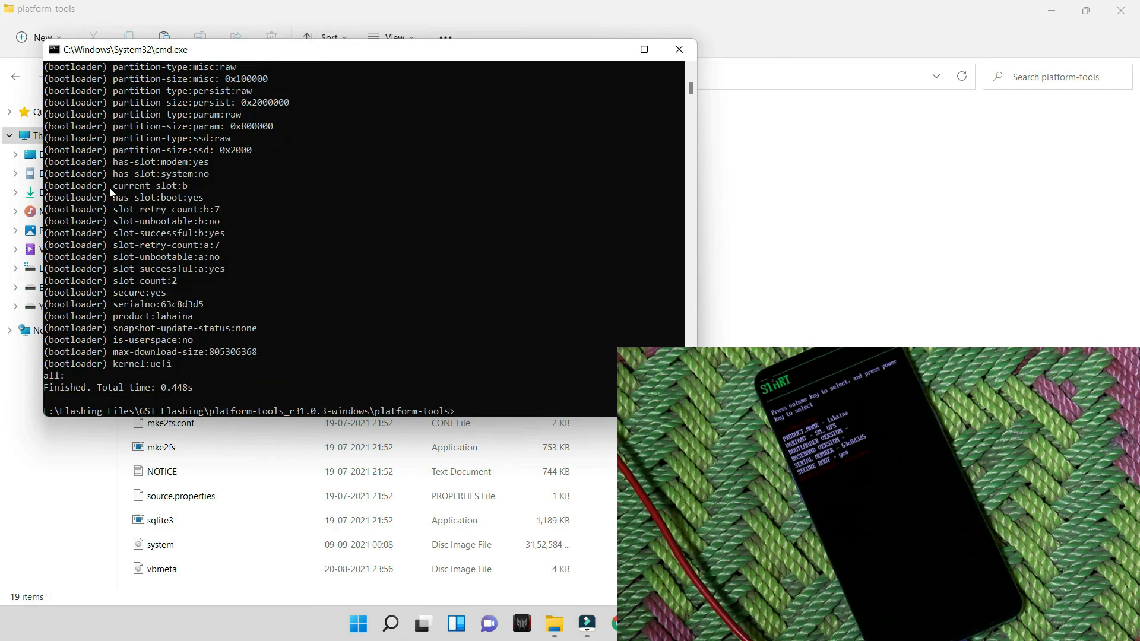
{"action": "double_click", "coordinate": [149, 185]}
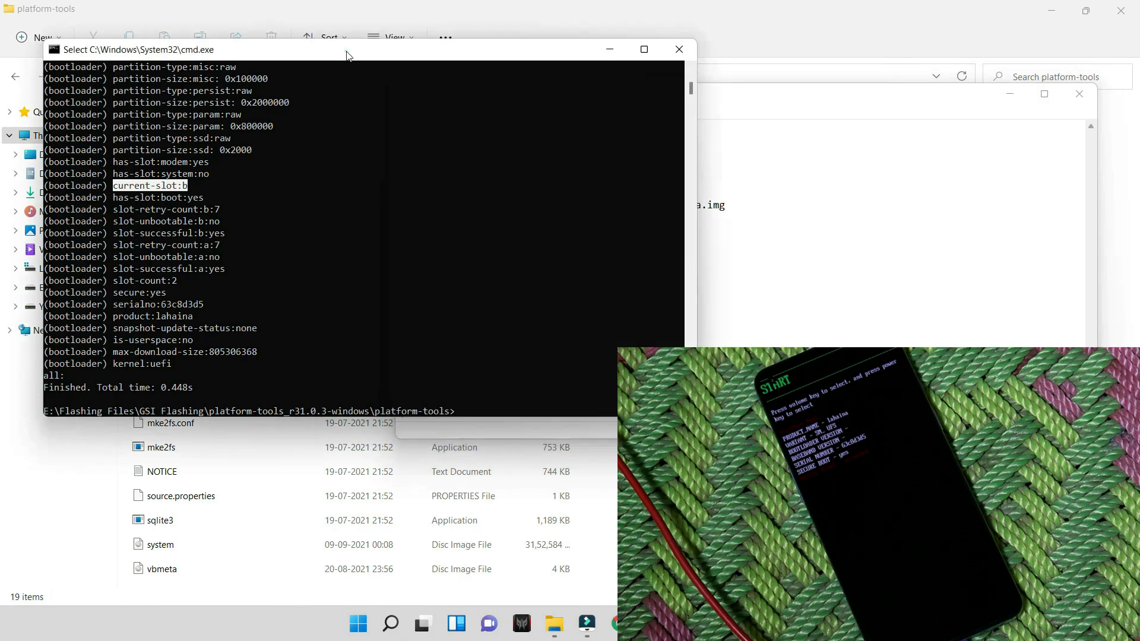
{"action": "mouse_move", "coordinate": [458, 413]}
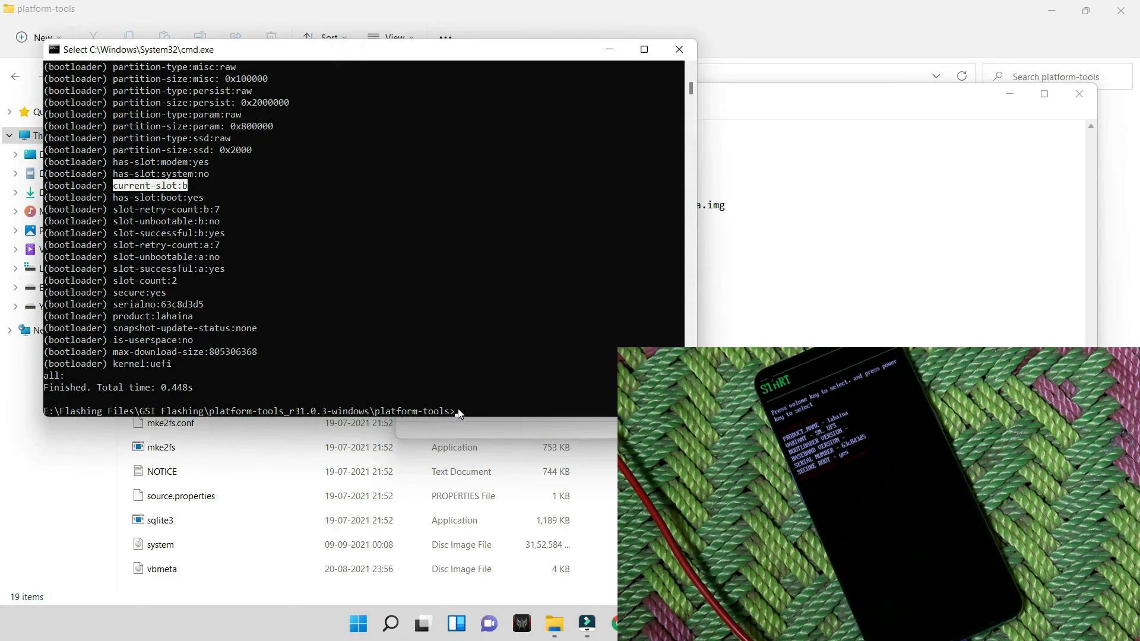
{"action": "type", "text": "fastboot --set-active=a"}
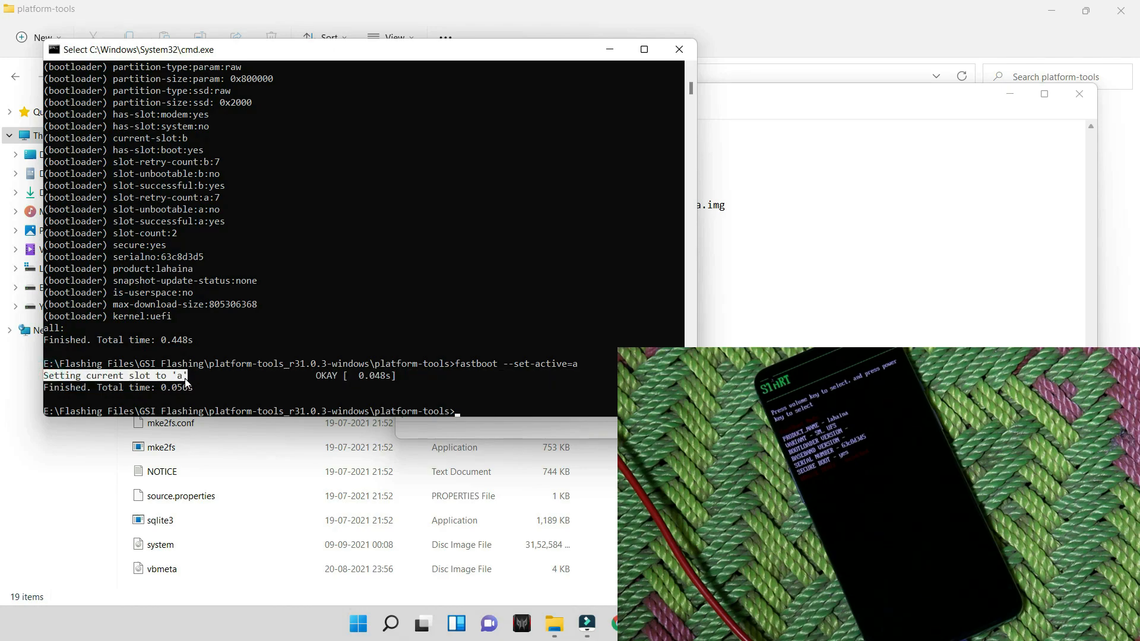
{"action": "mouse_move", "coordinate": [438, 396]}
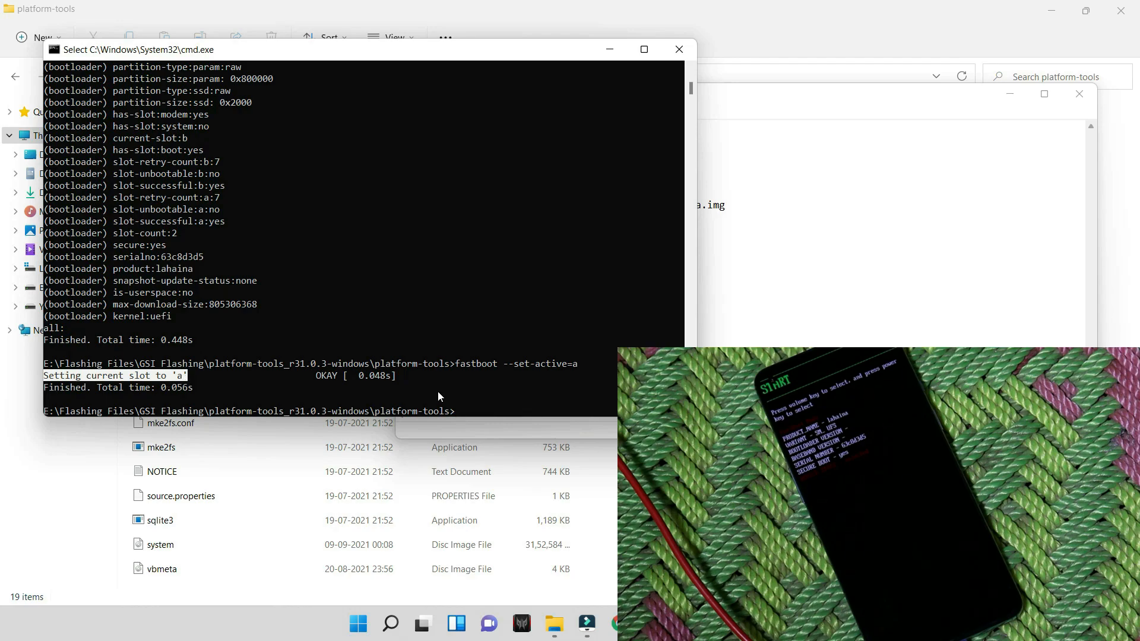
{"action": "type", "text": "fastboot getvar all"}
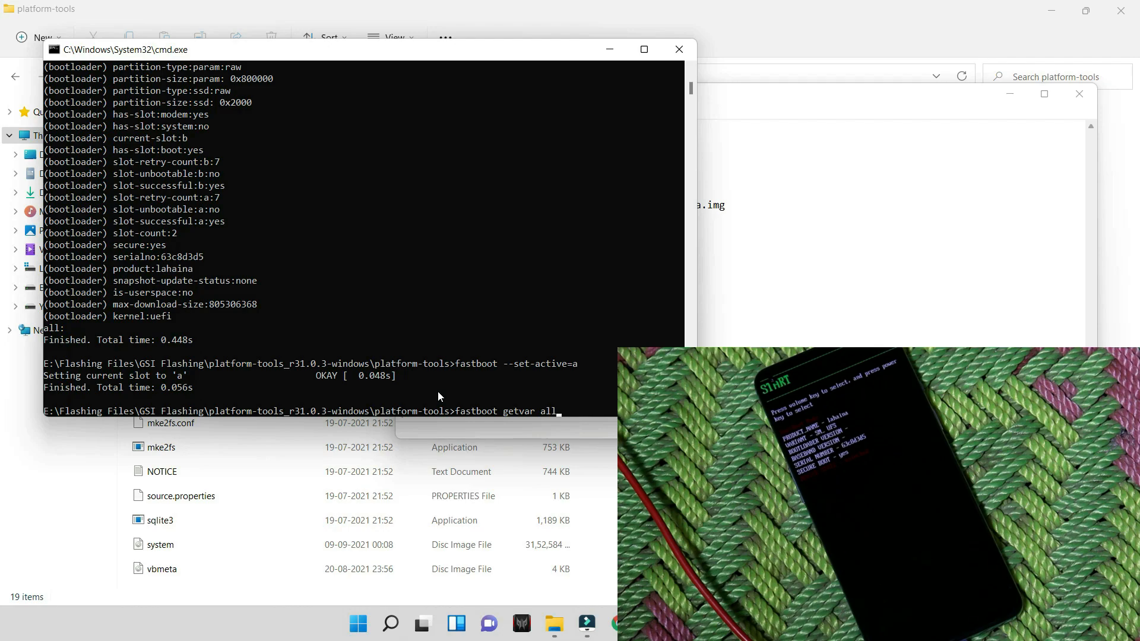
Confirm slot a, run 'fastboot reboot fastboot', then delete logical partition product_a.
{"action": "key", "text": "Return"}
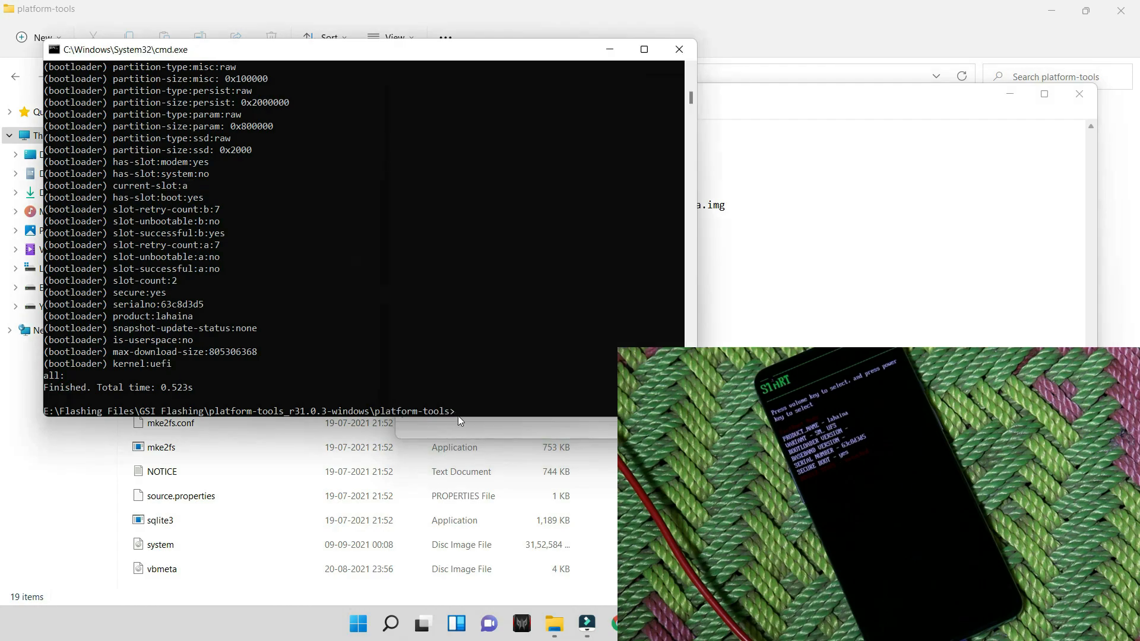
{"action": "type", "text": "fastboot reboot fastboot"}
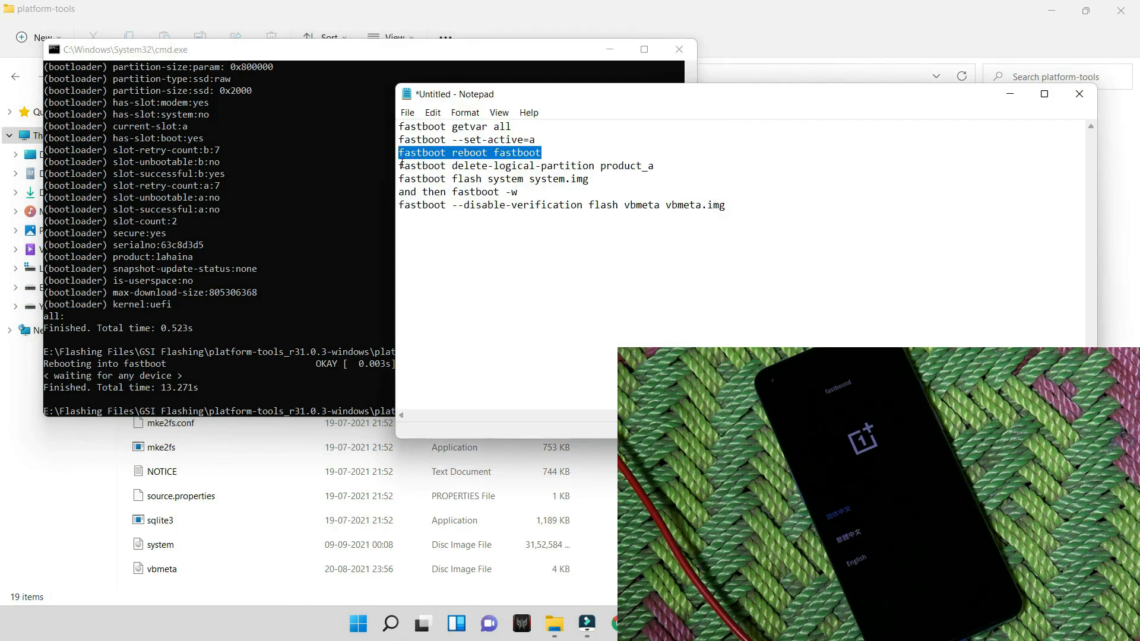
{"action": "left_click", "coordinate": [405, 165]}
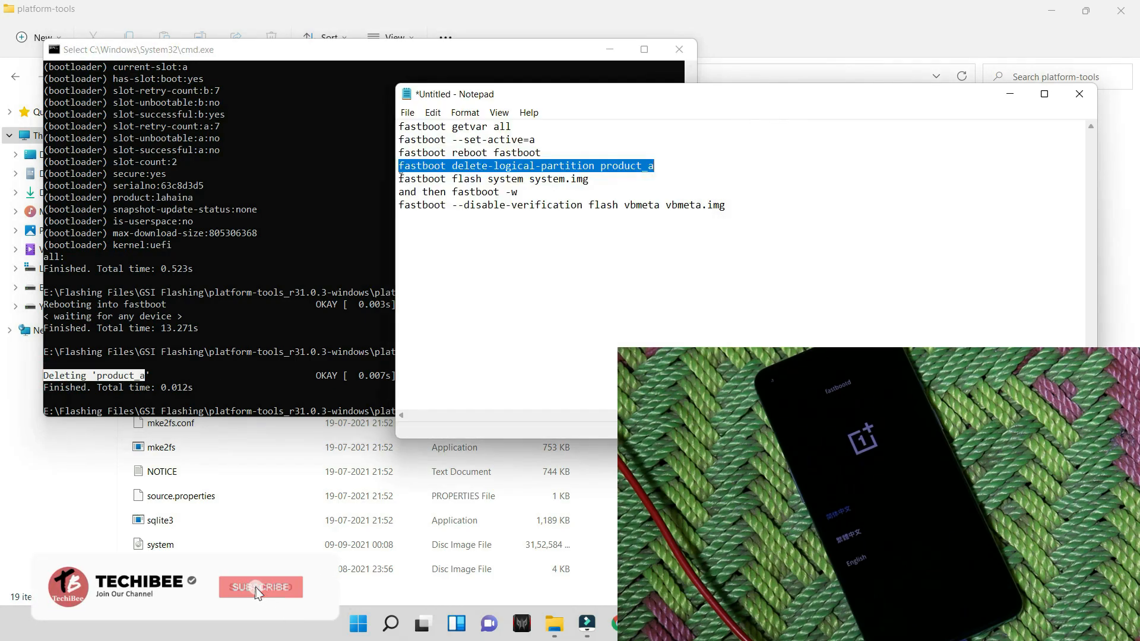
Run 'fastboot flash system system.img' from the notes until all 12 chunks finish.
{"action": "left_click", "coordinate": [259, 586]}
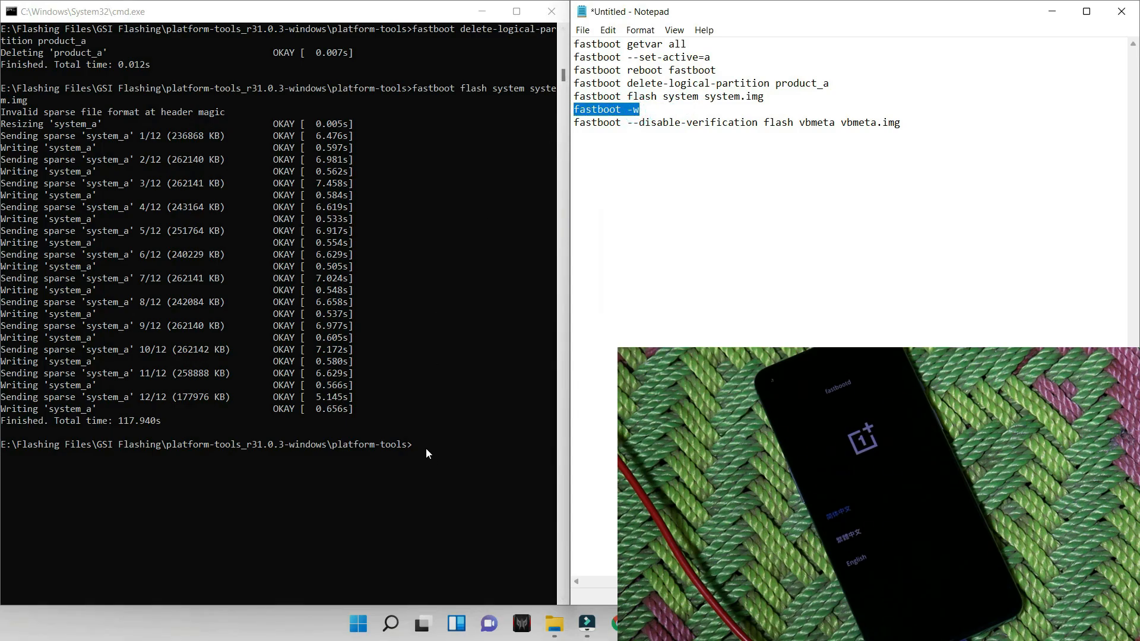
Run 'fastboot -w', flash vbmeta.img with verification disabled, and open the phone's Settings.
{"action": "type", "text": "fastboot -w"}
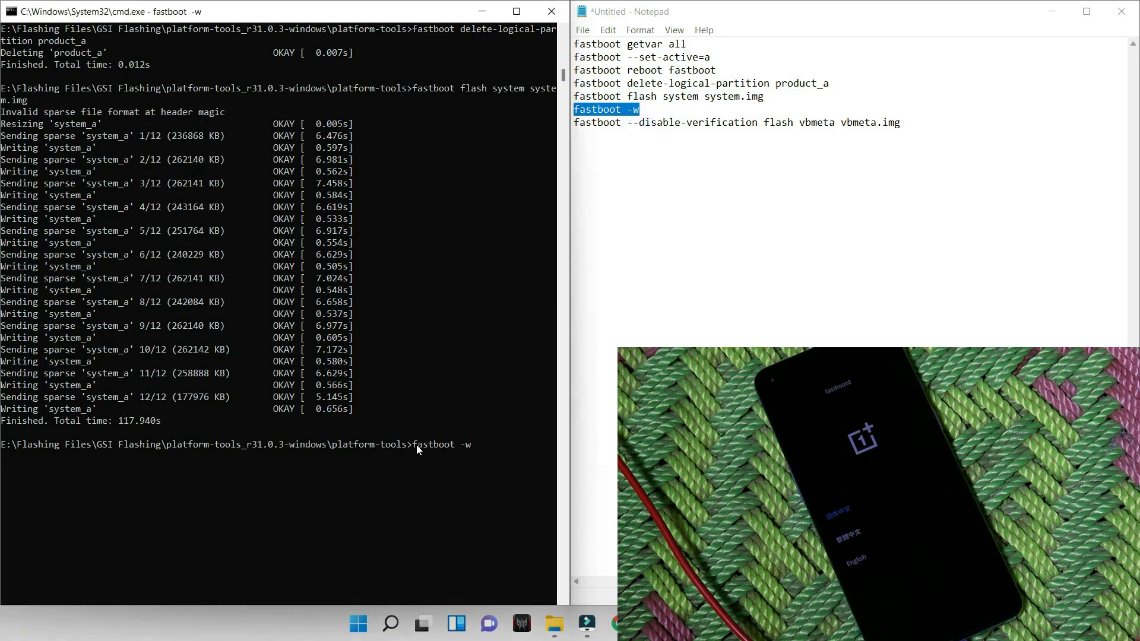
{"action": "key", "text": "Return"}
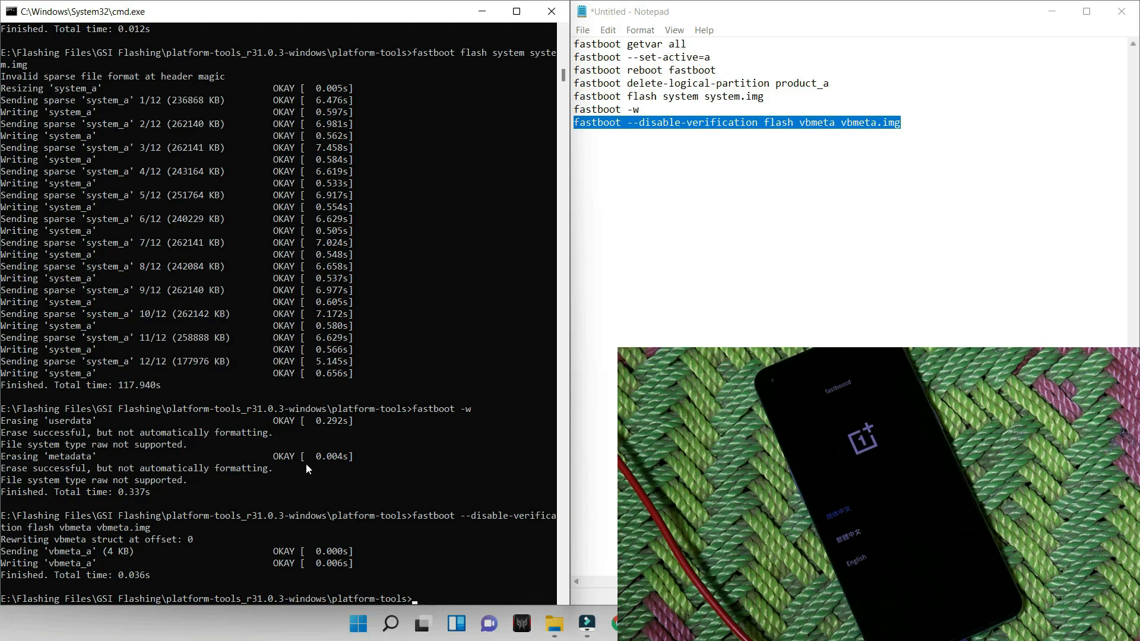
{"action": "type", "text": "fast"}
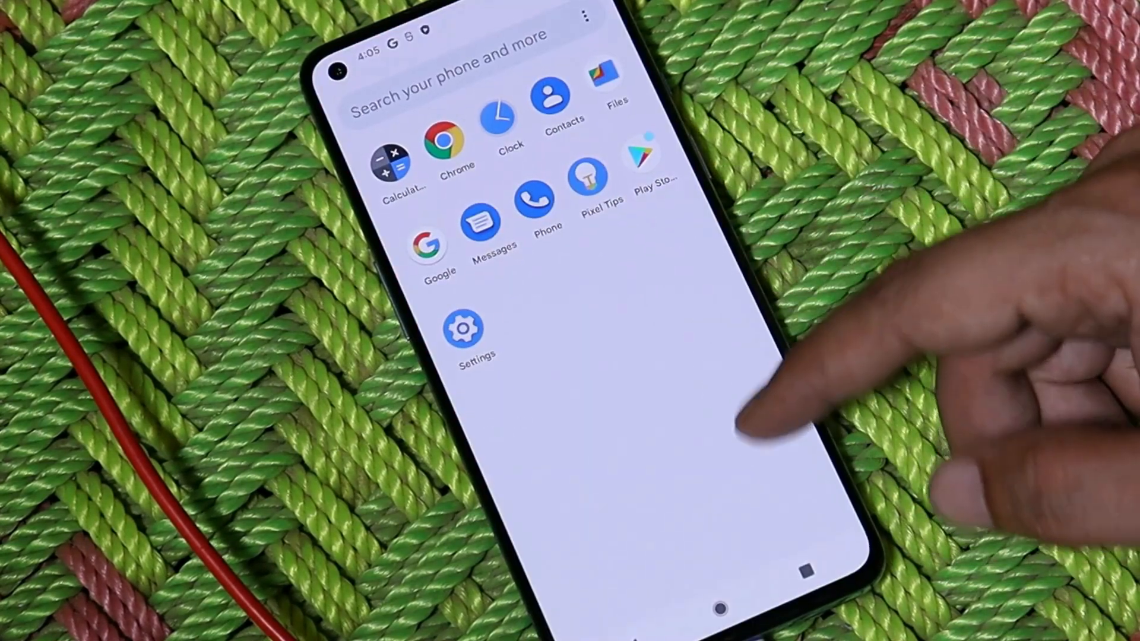
{"action": "left_click", "coordinate": [463, 329]}
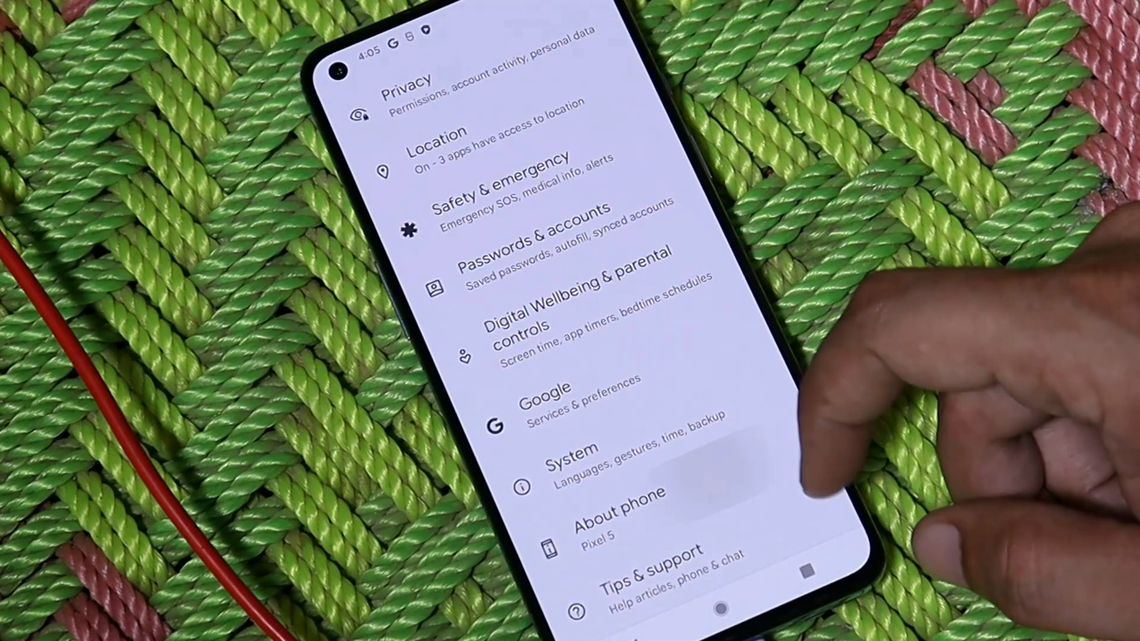